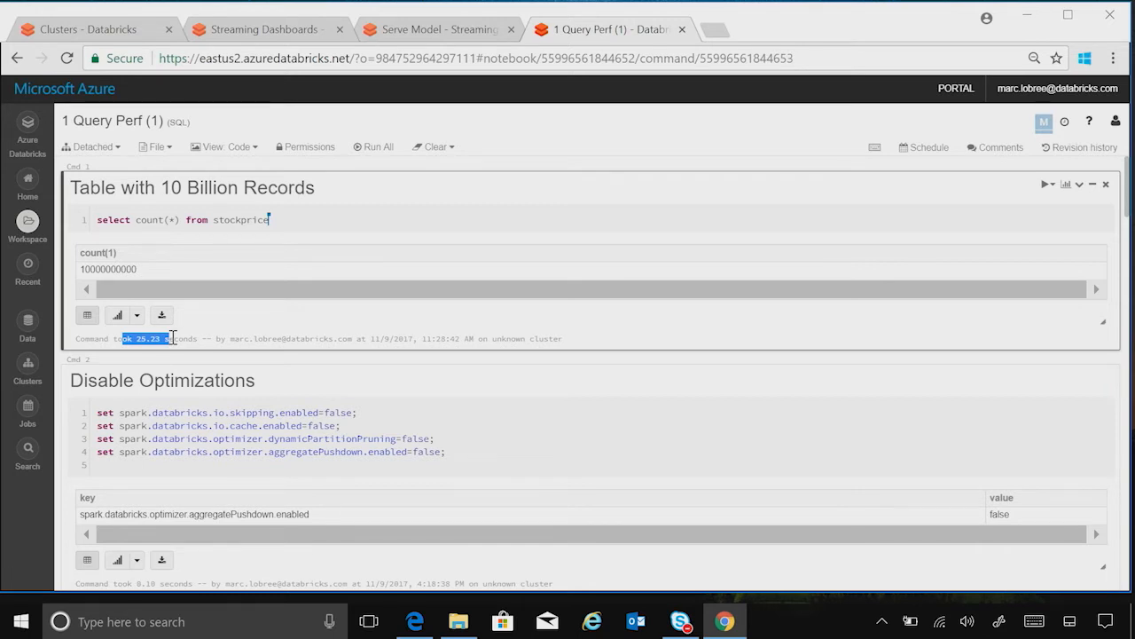
Scroll to the Disable Optimizations cell and highlight 'databricks' in its first set statement
scroll(down, 3)
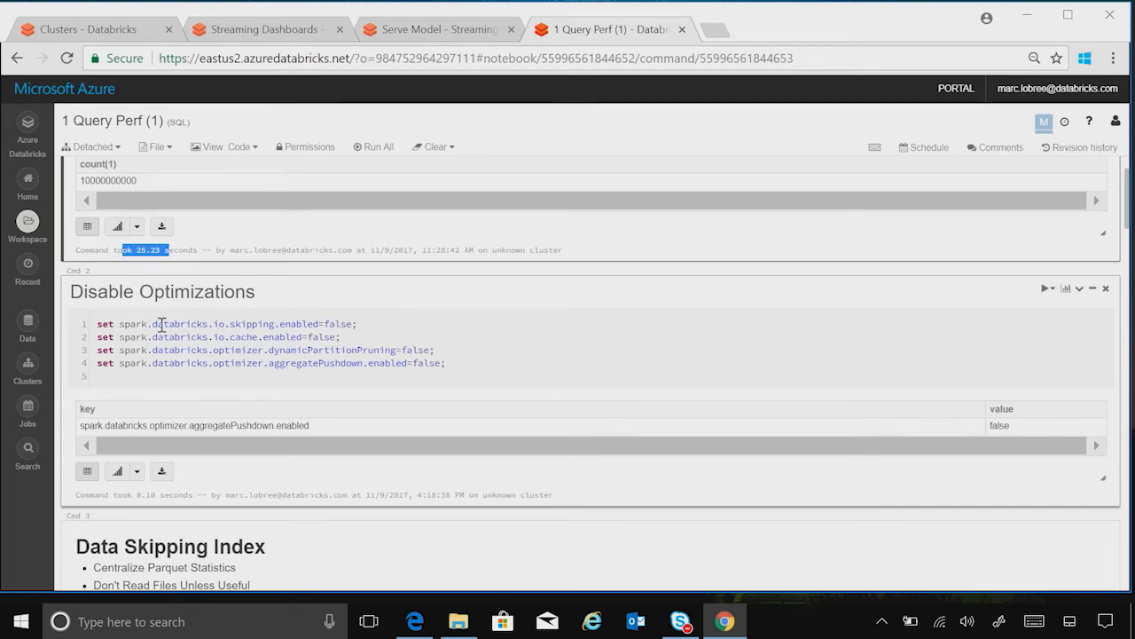
double_click(180, 323)
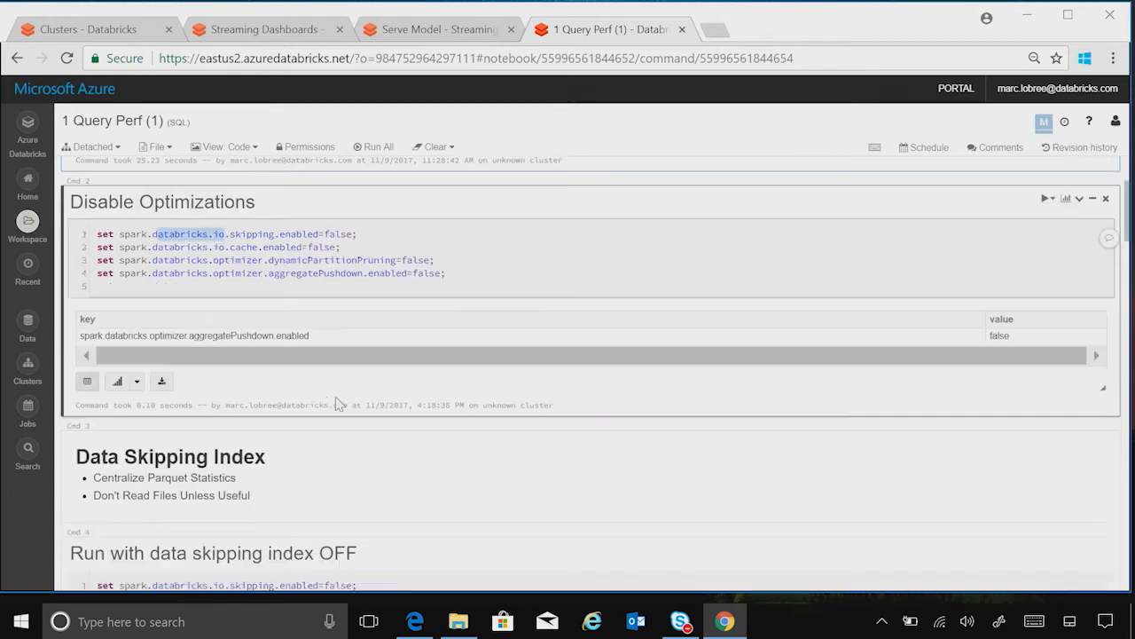
Highlight the 44.40 s data-skipping-OFF run time, then reach the 5.77 s ON result
scroll(down, 3)
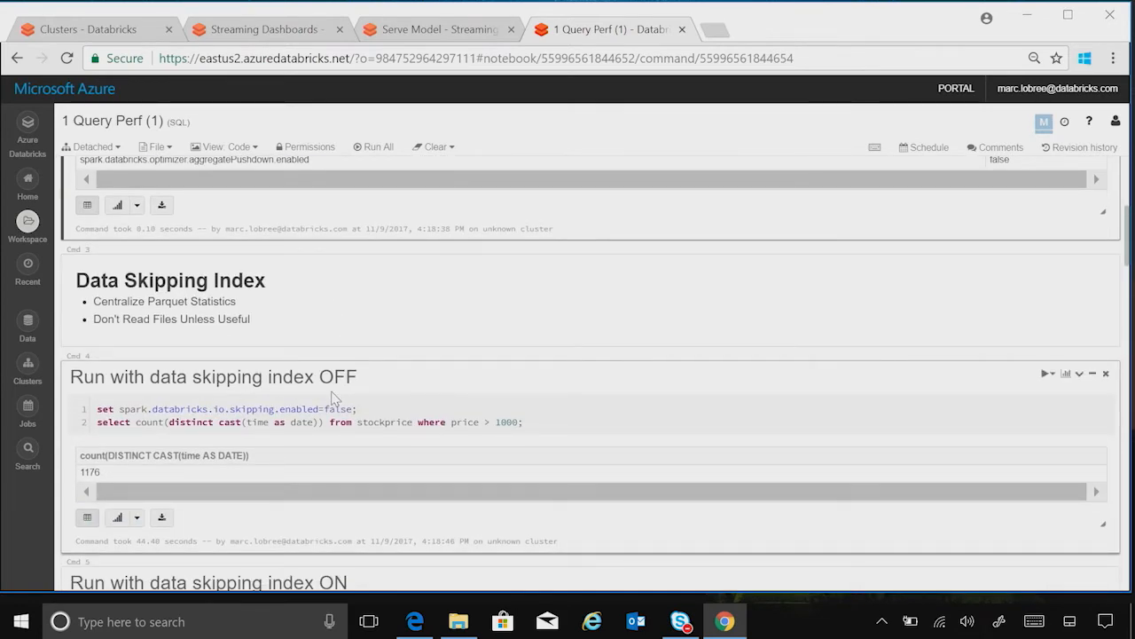
scroll(down, 3)
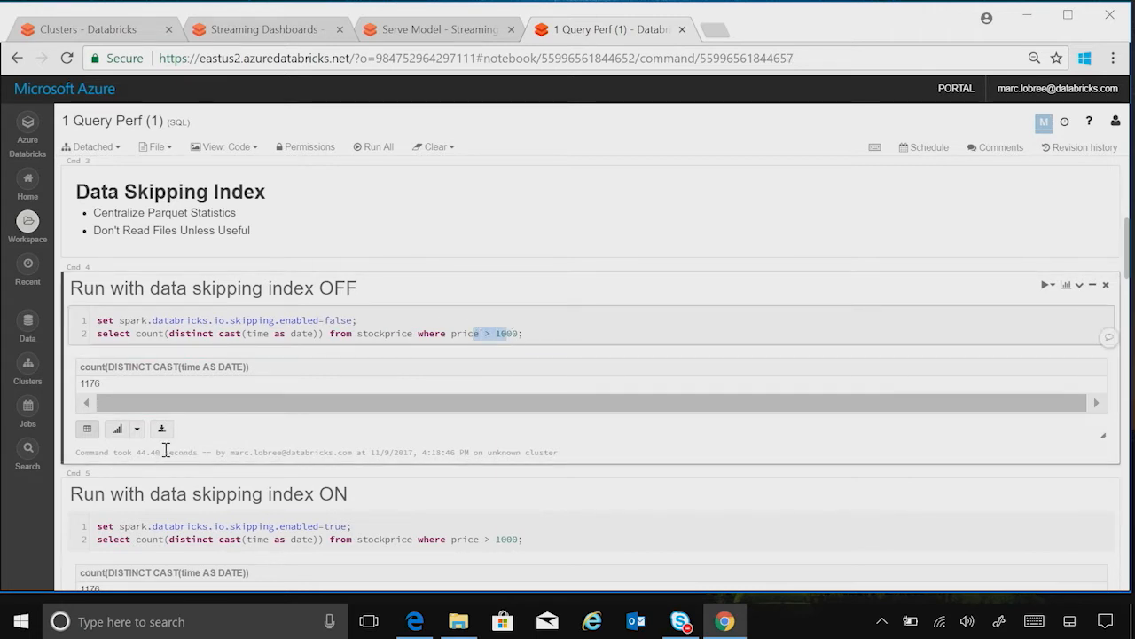
double_click(148, 452)
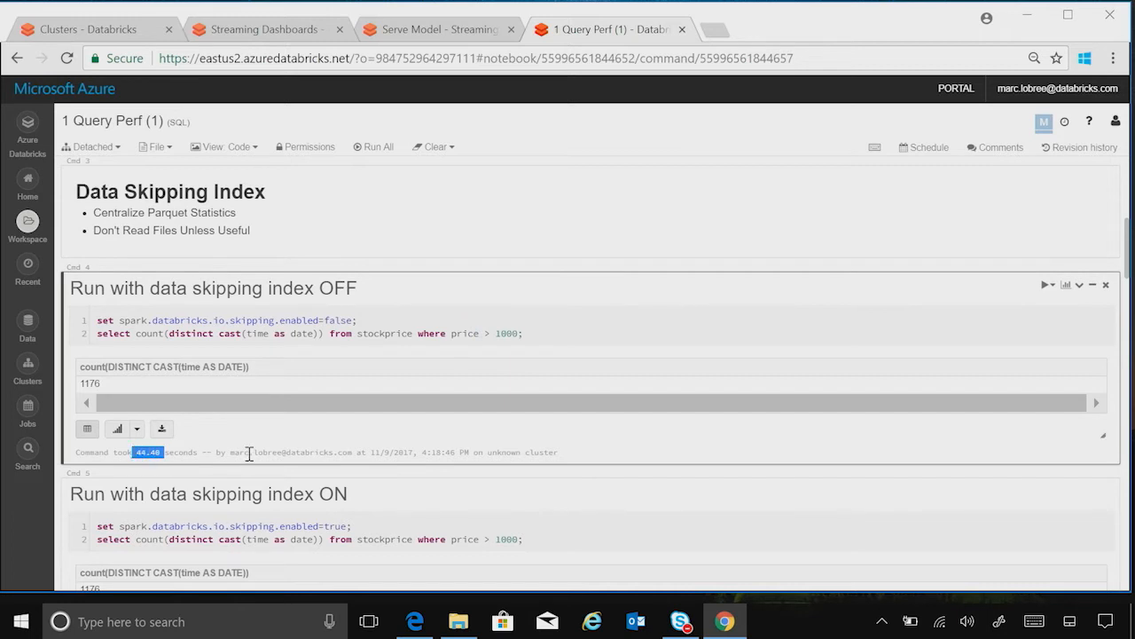
scroll(down, 3)
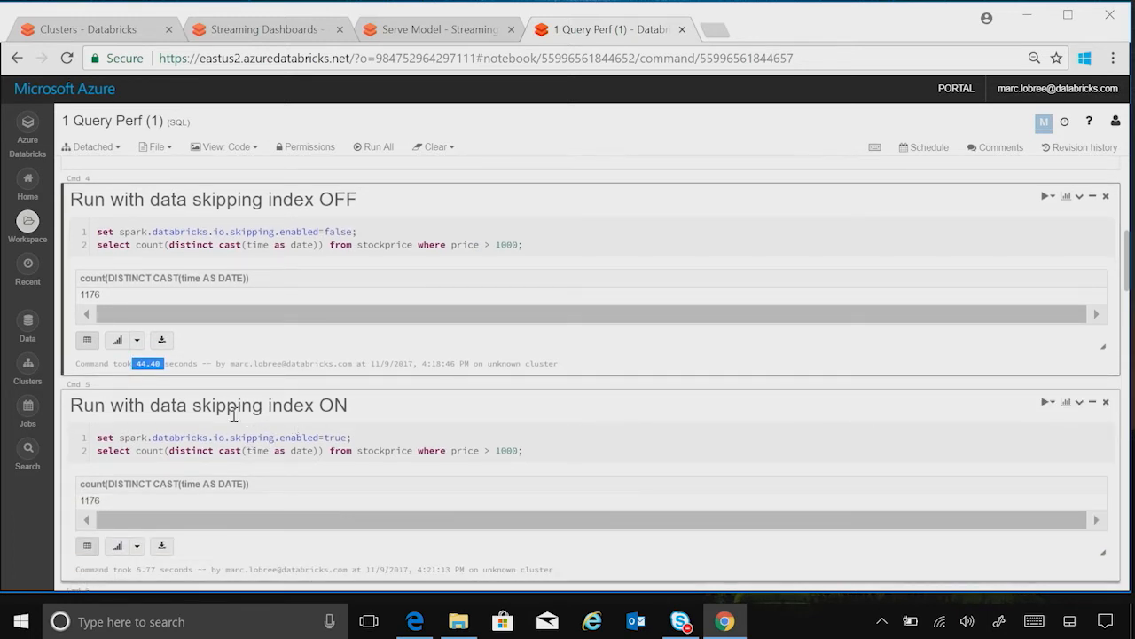
scroll(down, 3)
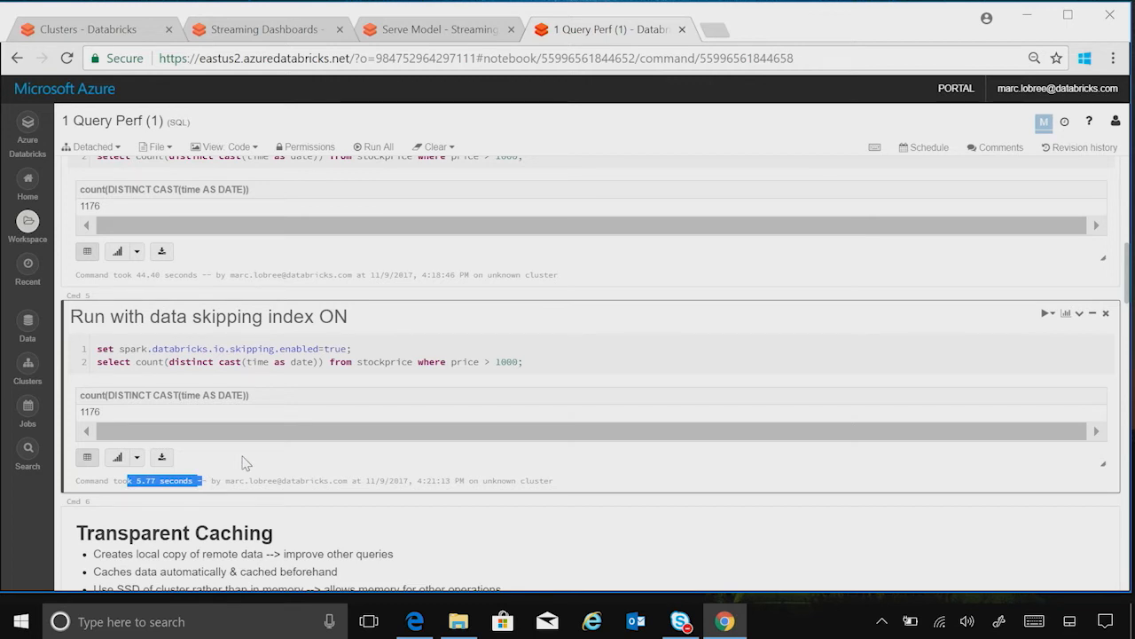
Scroll past the caching OFF cell (59.53 s) to the caching ON cell (34.69 s)
scroll(down, 3)
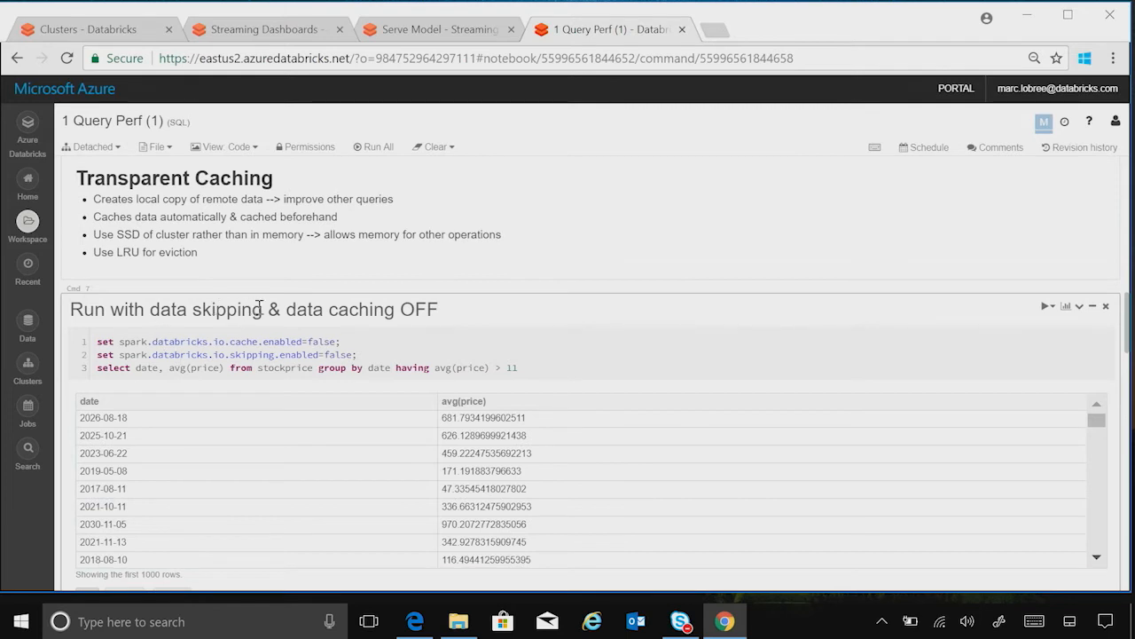
scroll(down, 3)
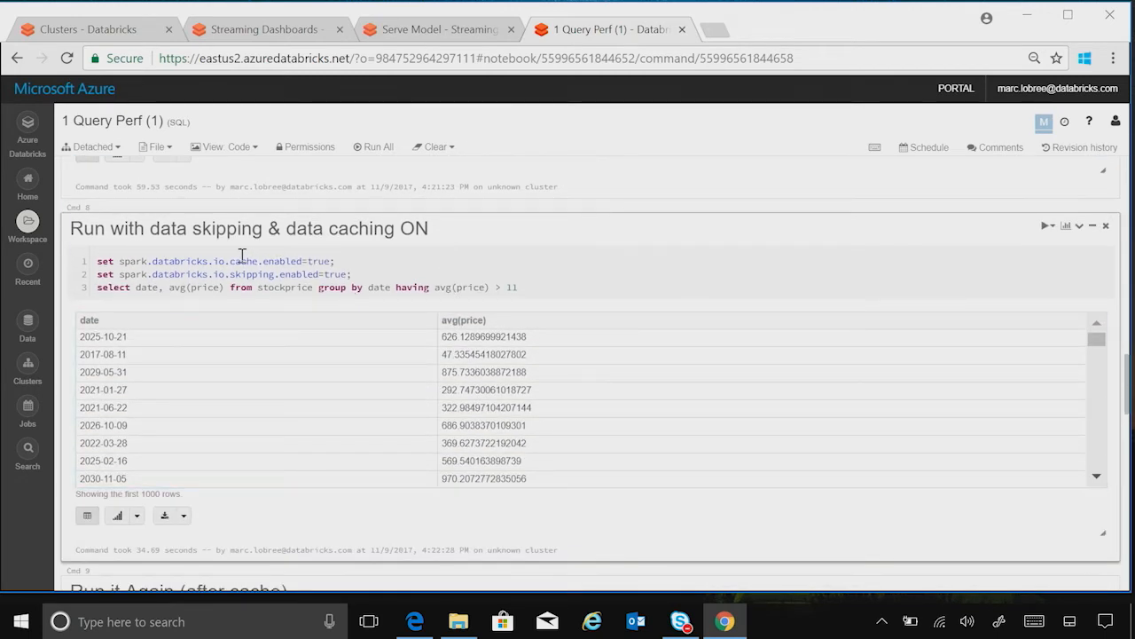
mouse_move(241, 232)
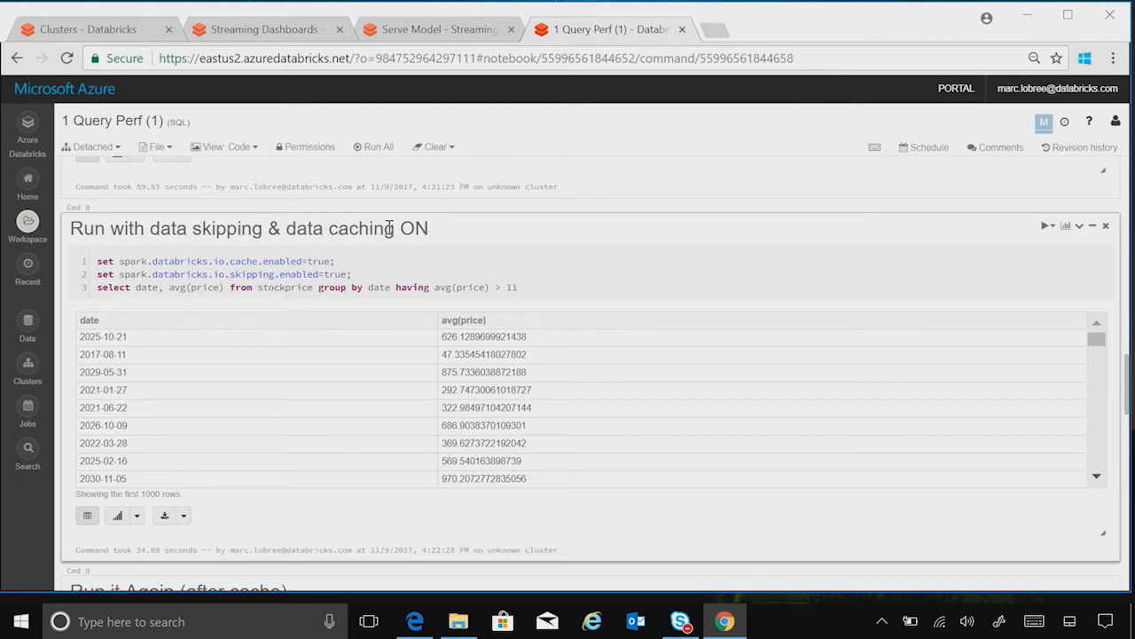
mouse_move(151, 549)
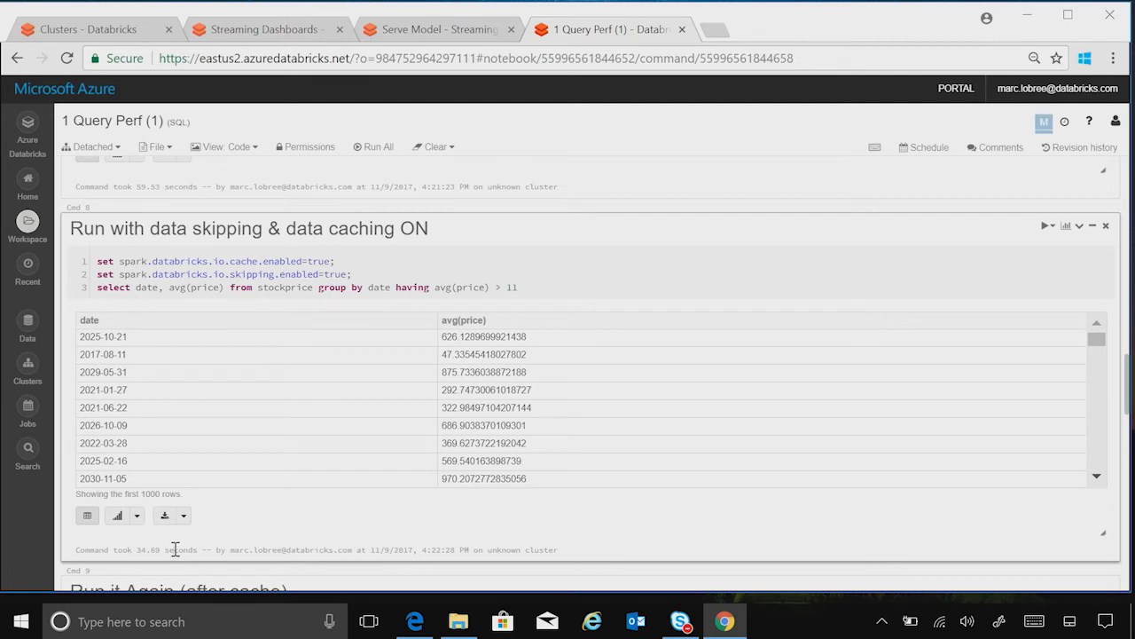
Scroll to the 'Run it Again (after cache)' result and the More Advanced Queries notes
scroll(down, 3)
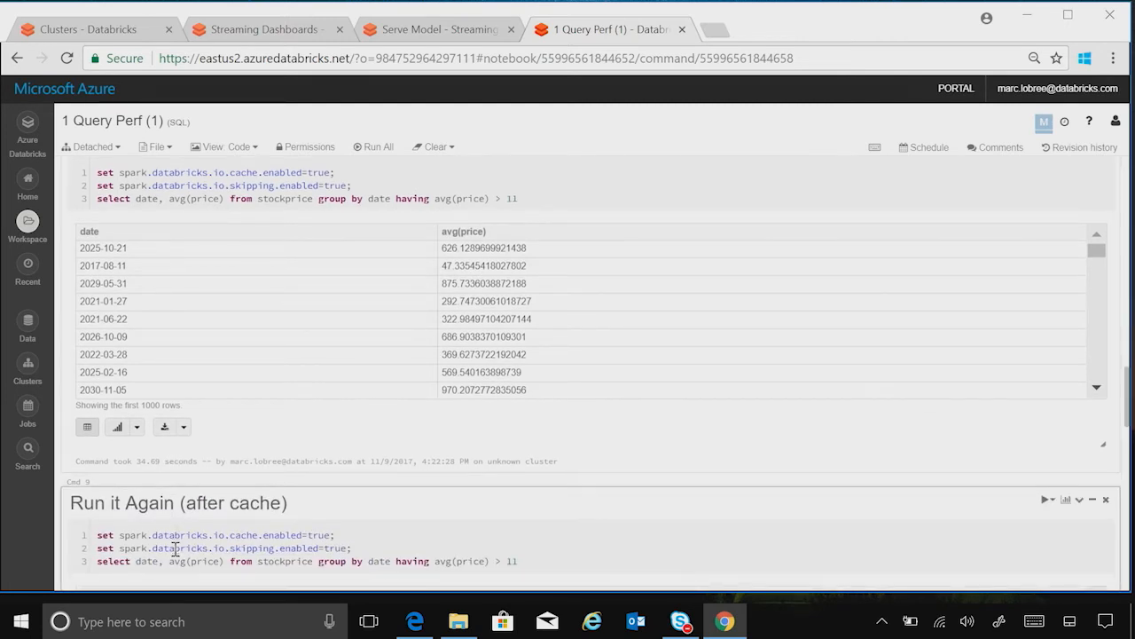
scroll(down, 3)
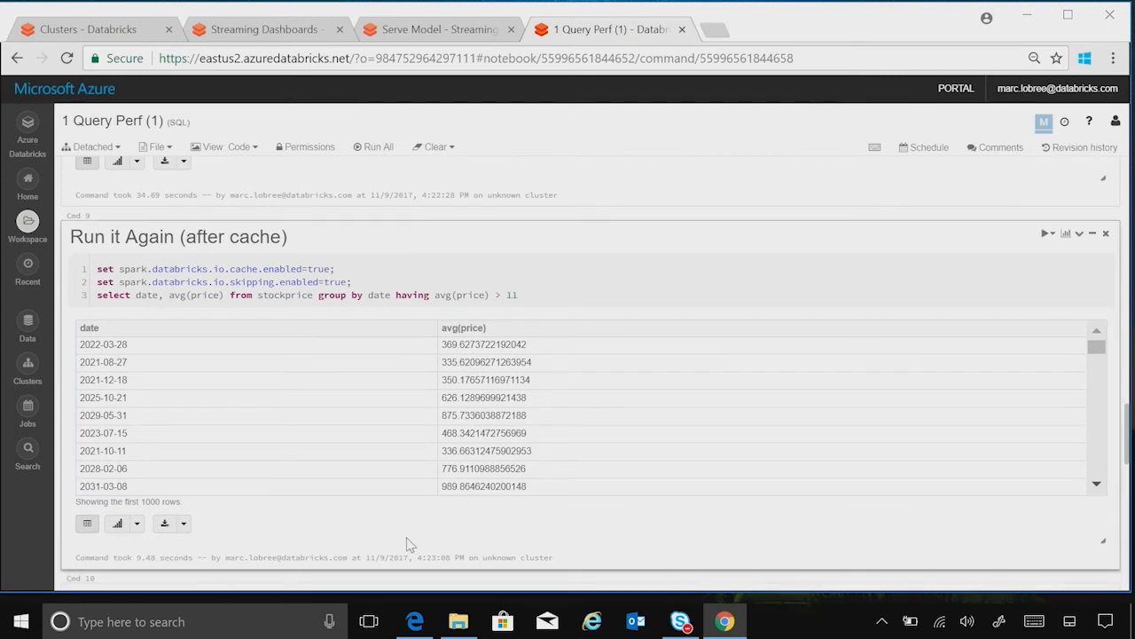
scroll(down, 3)
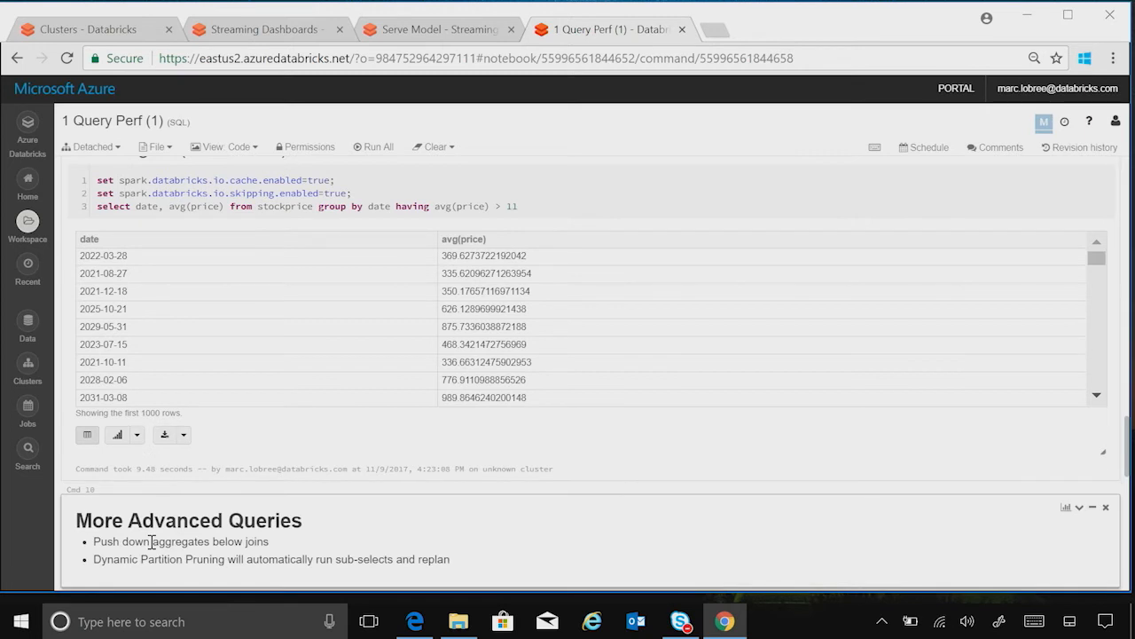
Scroll past the 57.00 s optimizations-OFF join query to the optimizations-ON version
scroll(down, 3)
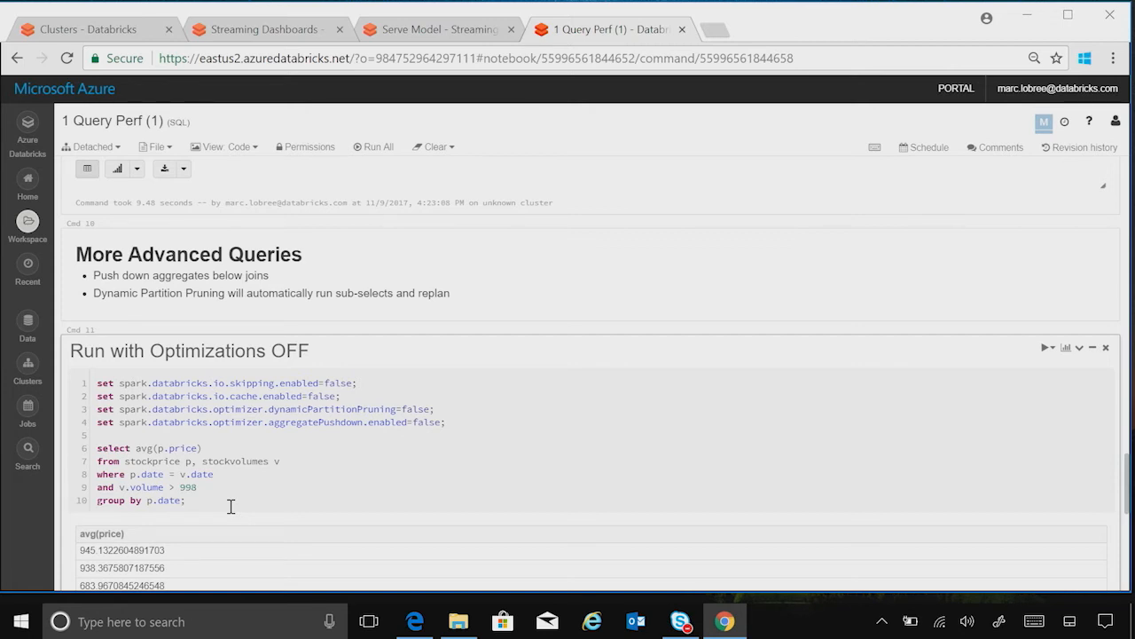
scroll(down, 3)
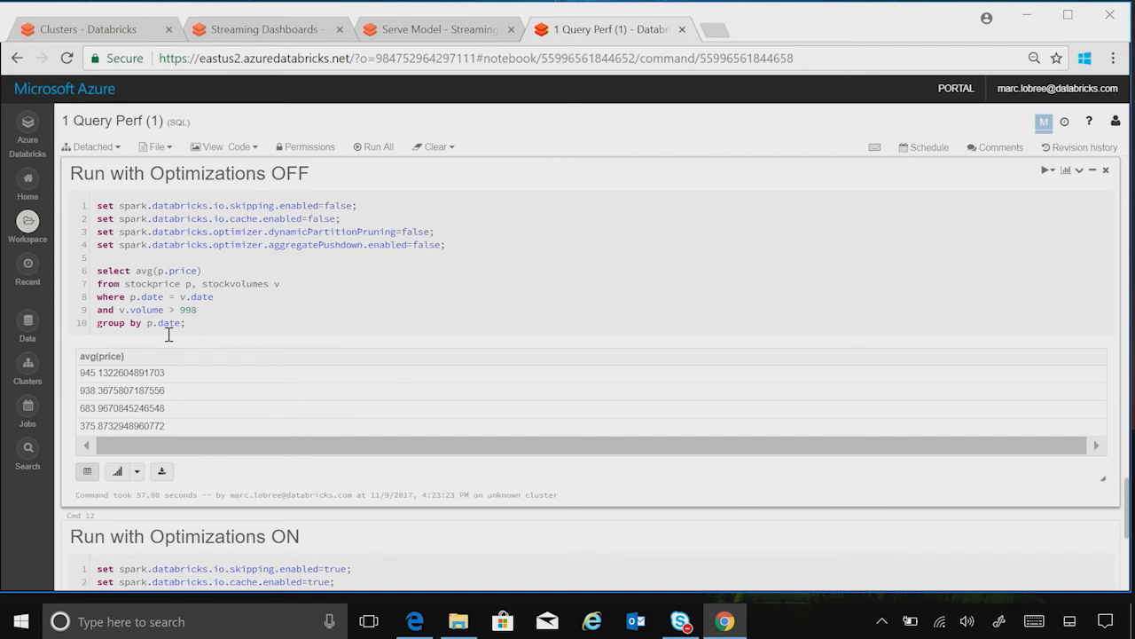
scroll(down, 3)
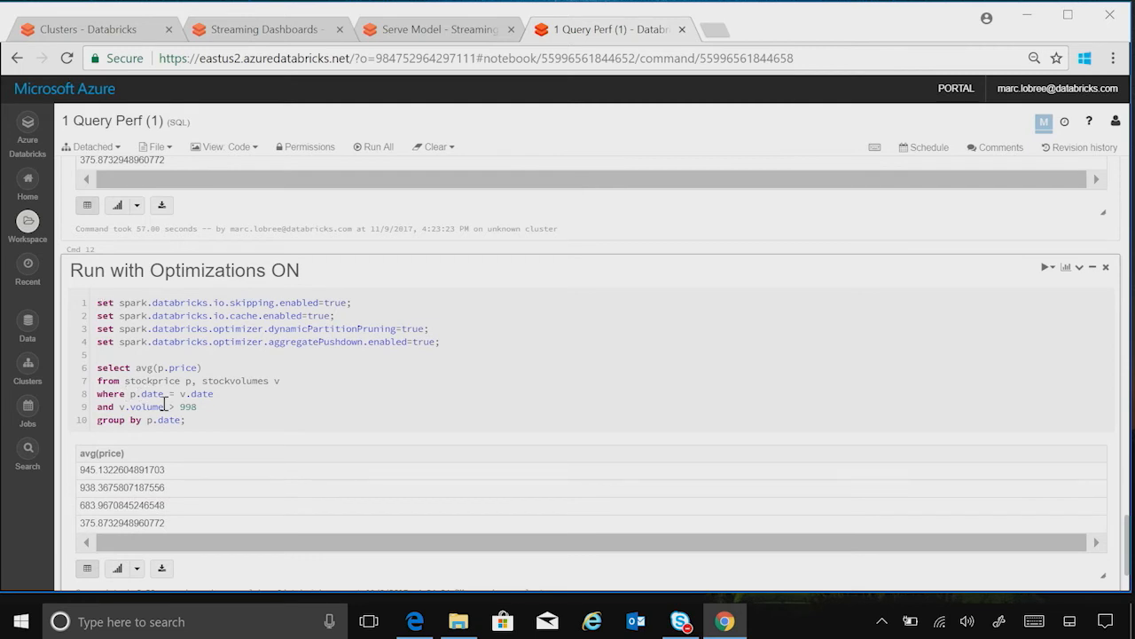
mouse_move(399, 374)
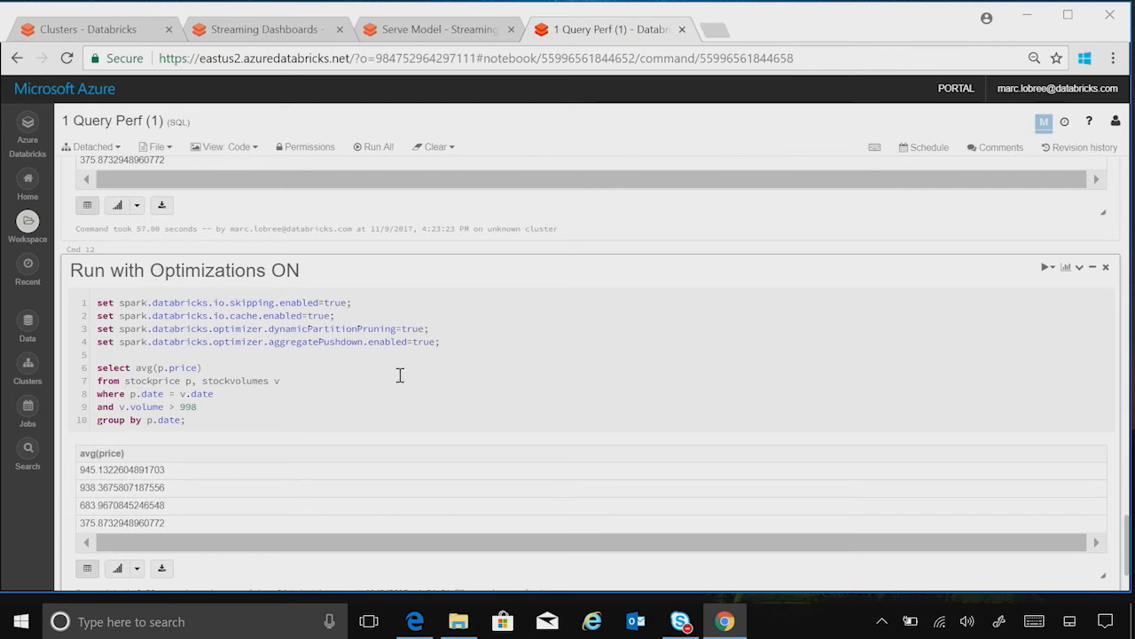